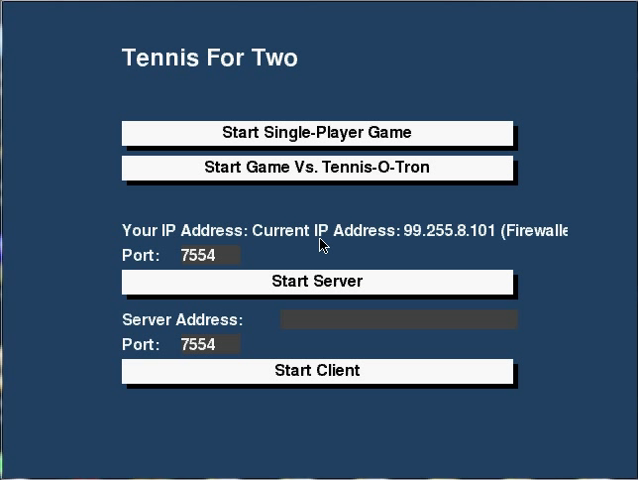
mouse_move(160, 15)
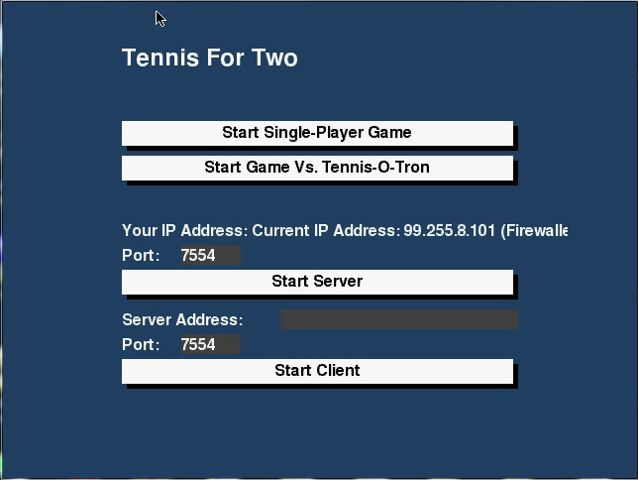
mouse_move(182, 85)
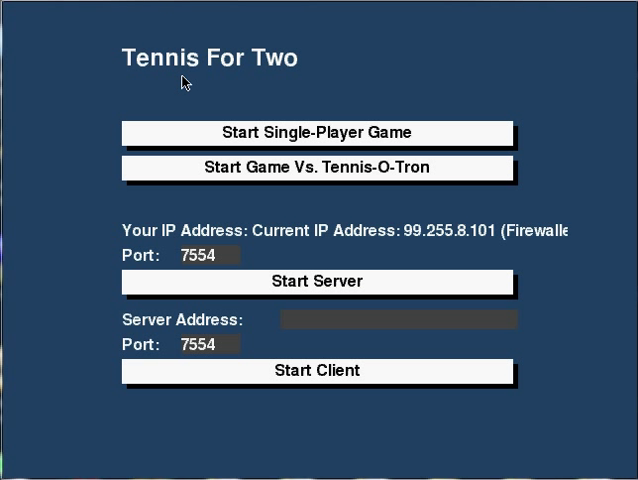
mouse_move(162, 93)
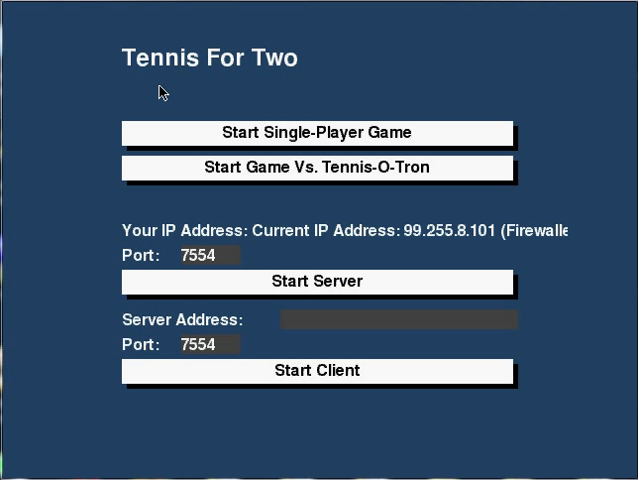
mouse_move(332, 120)
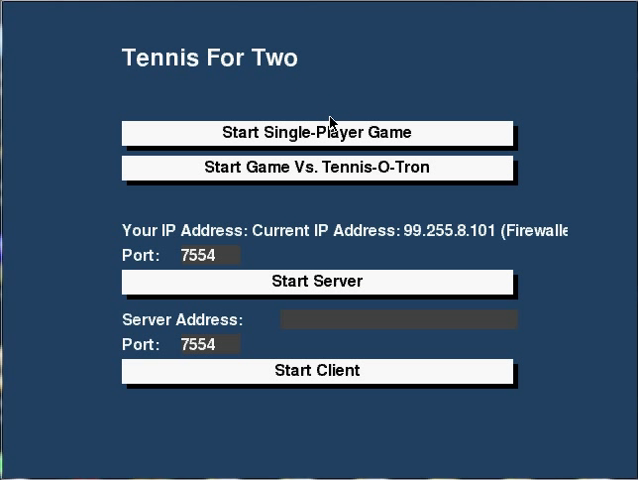
mouse_move(335, 129)
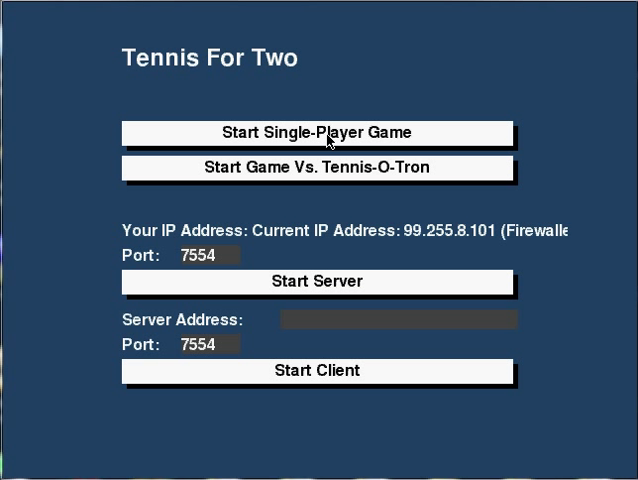
mouse_move(331, 170)
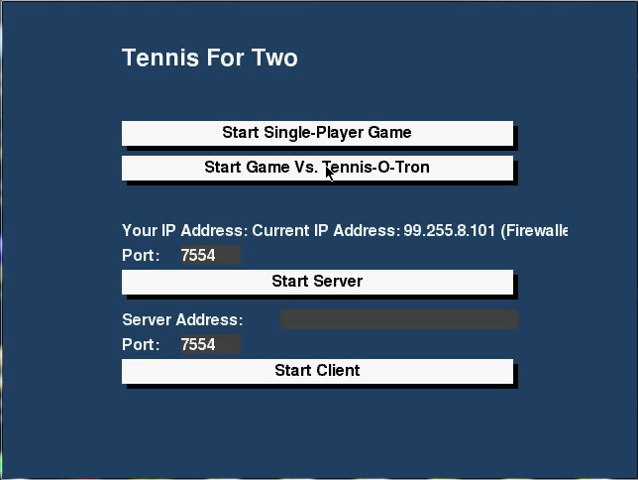
mouse_move(325, 234)
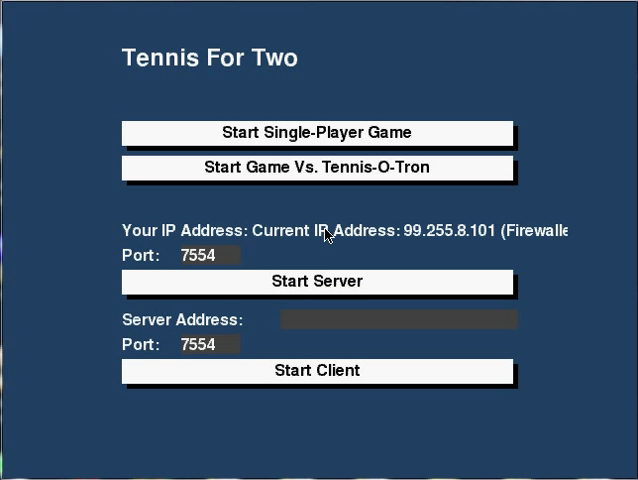
mouse_move(334, 229)
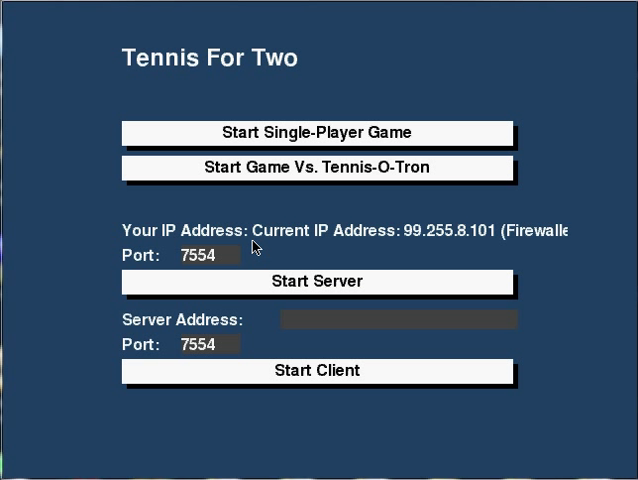
- Leave the server address field and launch a single-player Tennis for Two match
click(290, 320)
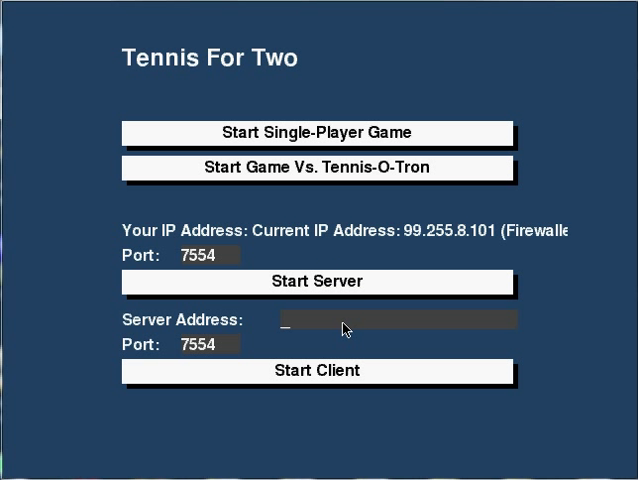
mouse_move(325, 231)
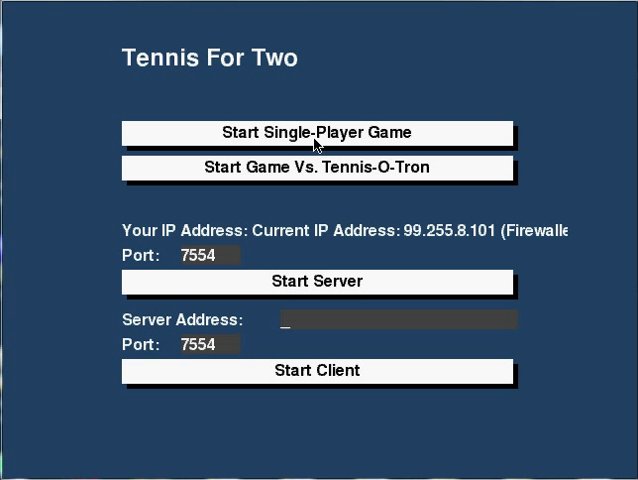
click(316, 132)
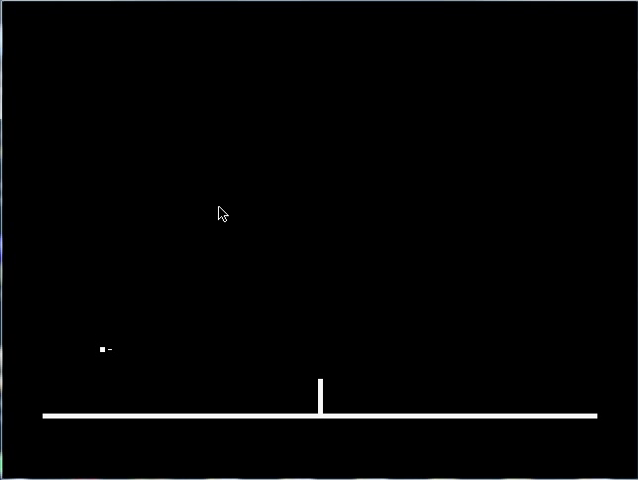
mouse_move(196, 122)
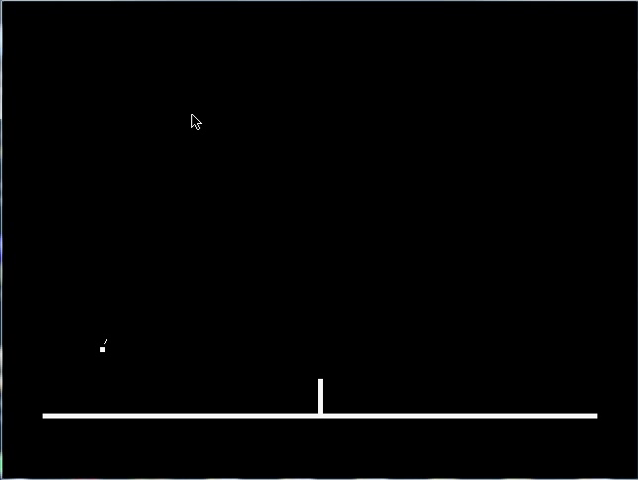
mouse_move(217, 135)
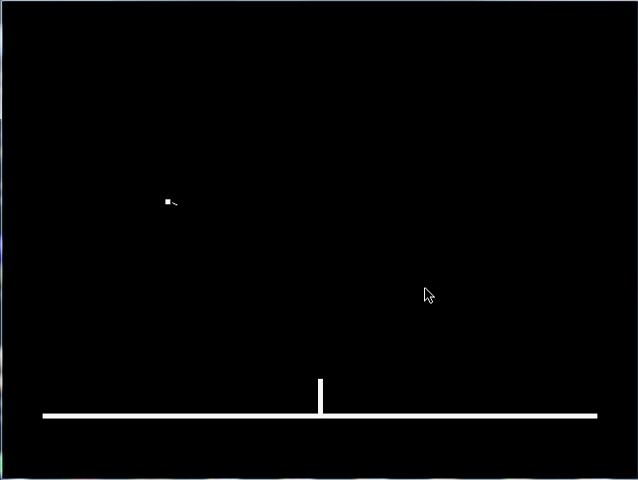
mouse_move(522, 290)
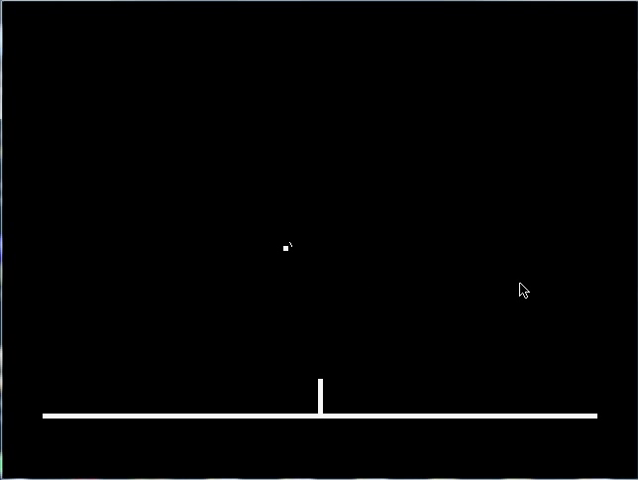
mouse_move(148, 113)
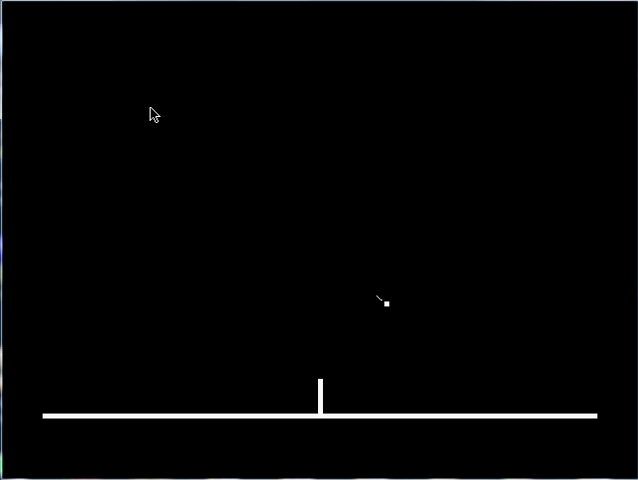
mouse_move(388, 228)
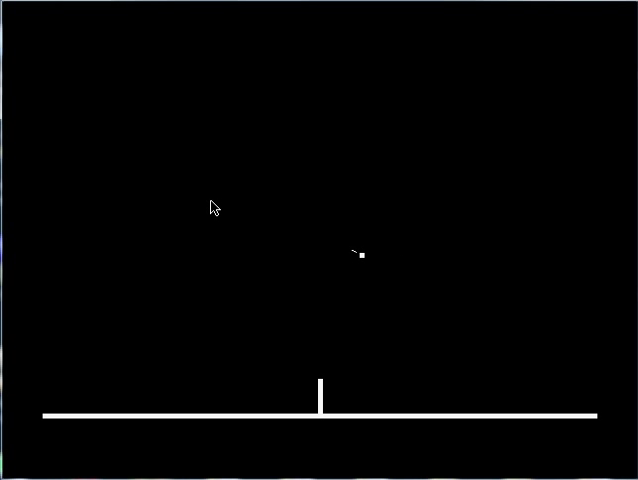
mouse_move(502, 197)
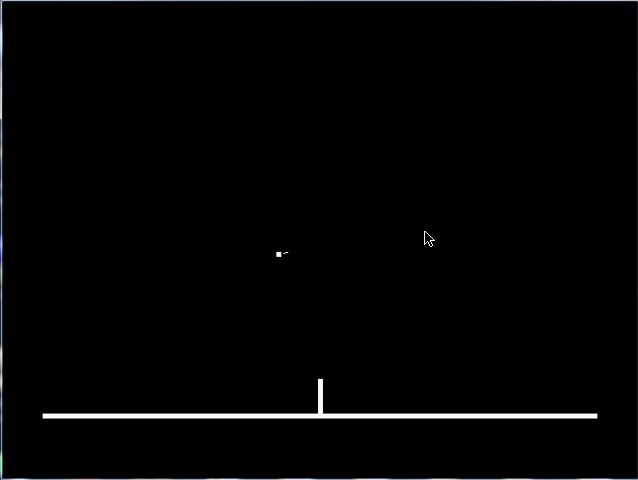
mouse_move(239, 273)
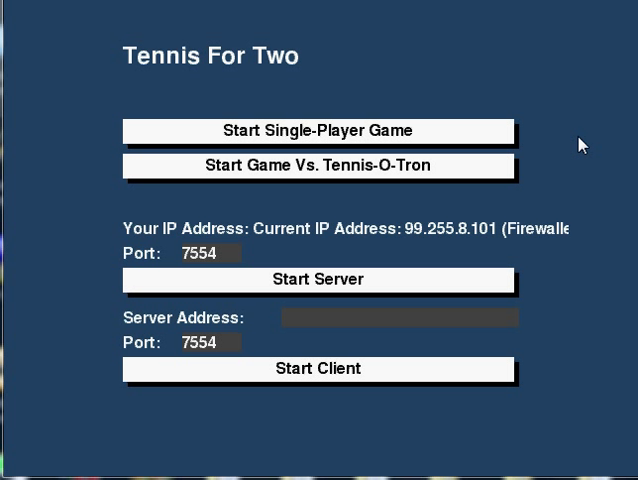
mouse_move(566, 151)
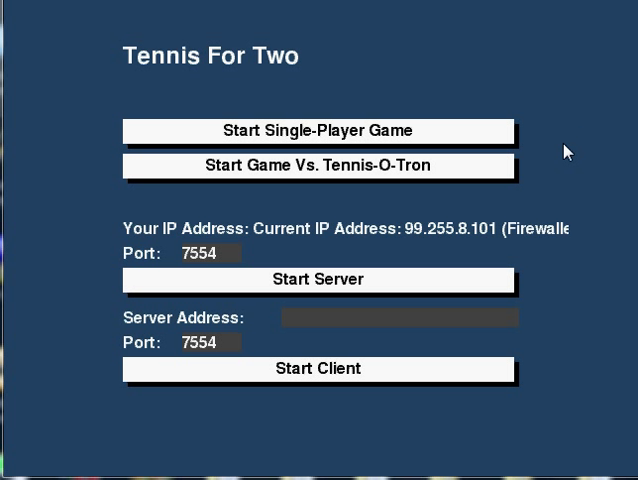
mouse_move(475, 186)
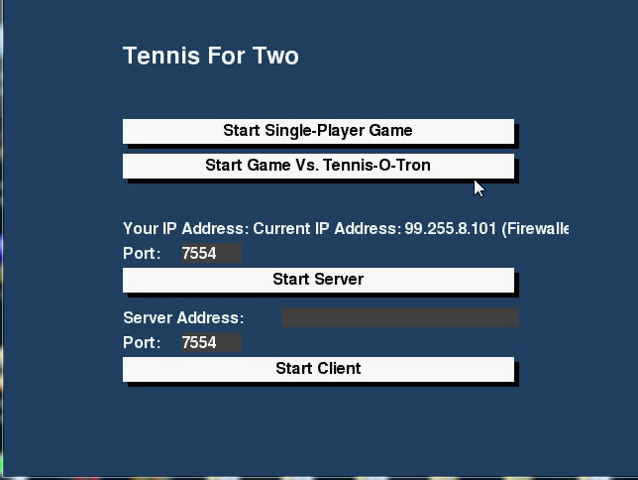
mouse_move(427, 189)
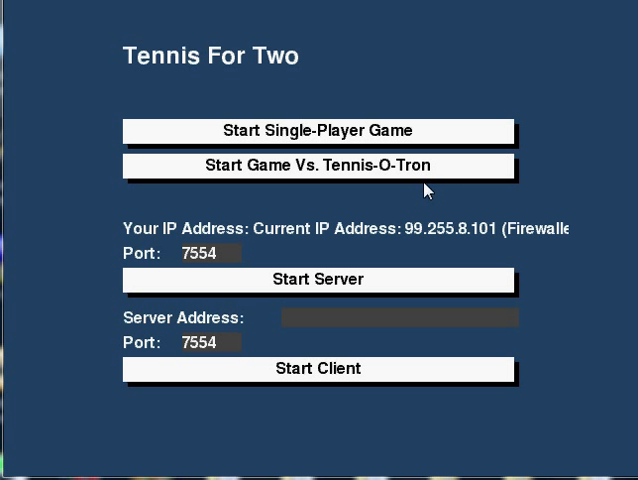
mouse_move(416, 177)
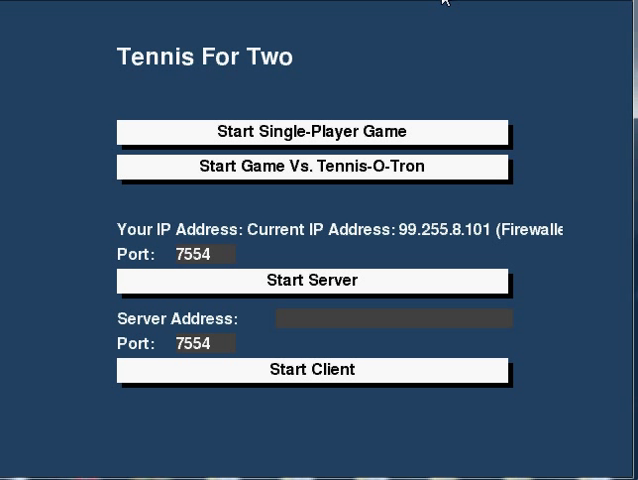
mouse_move(613, 8)
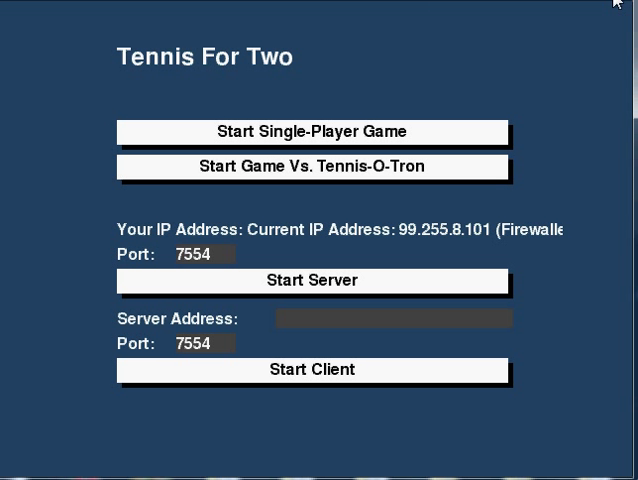